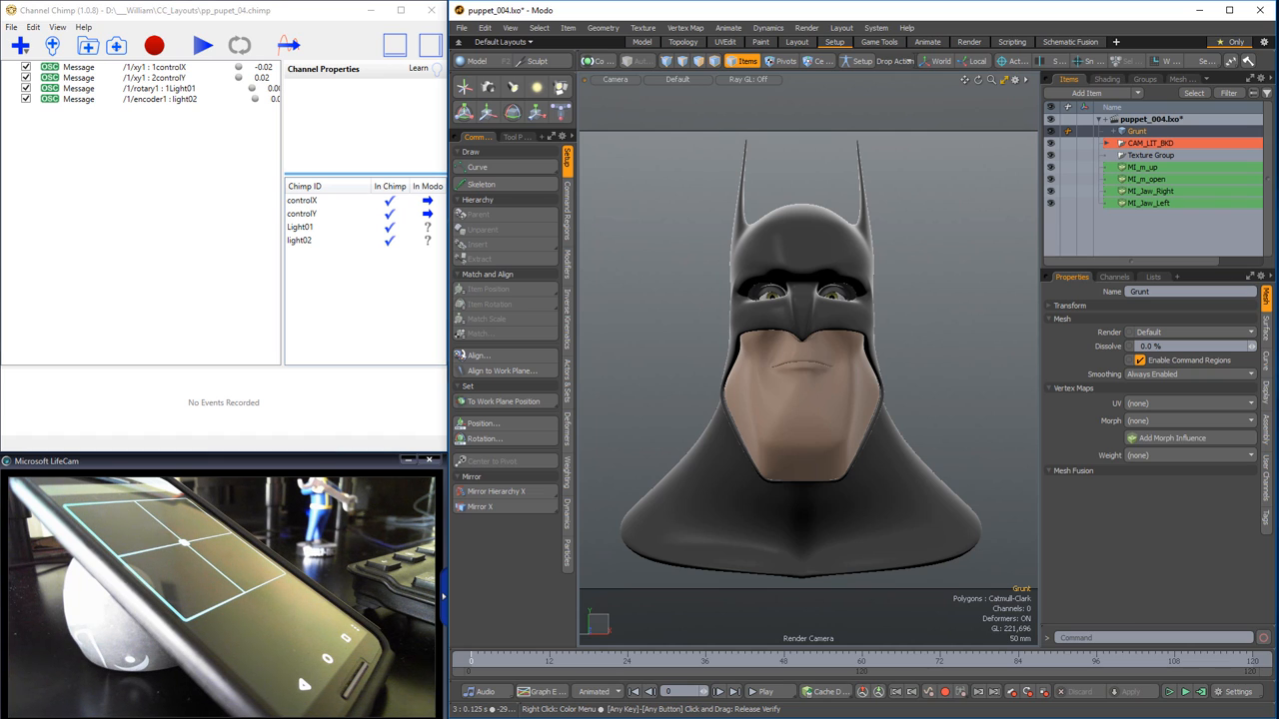
Step: Play back the recorded performance so the Batman head turns and tilts its jaw through the keyed poses
{"action": "left_click", "coordinate": [767, 691]}
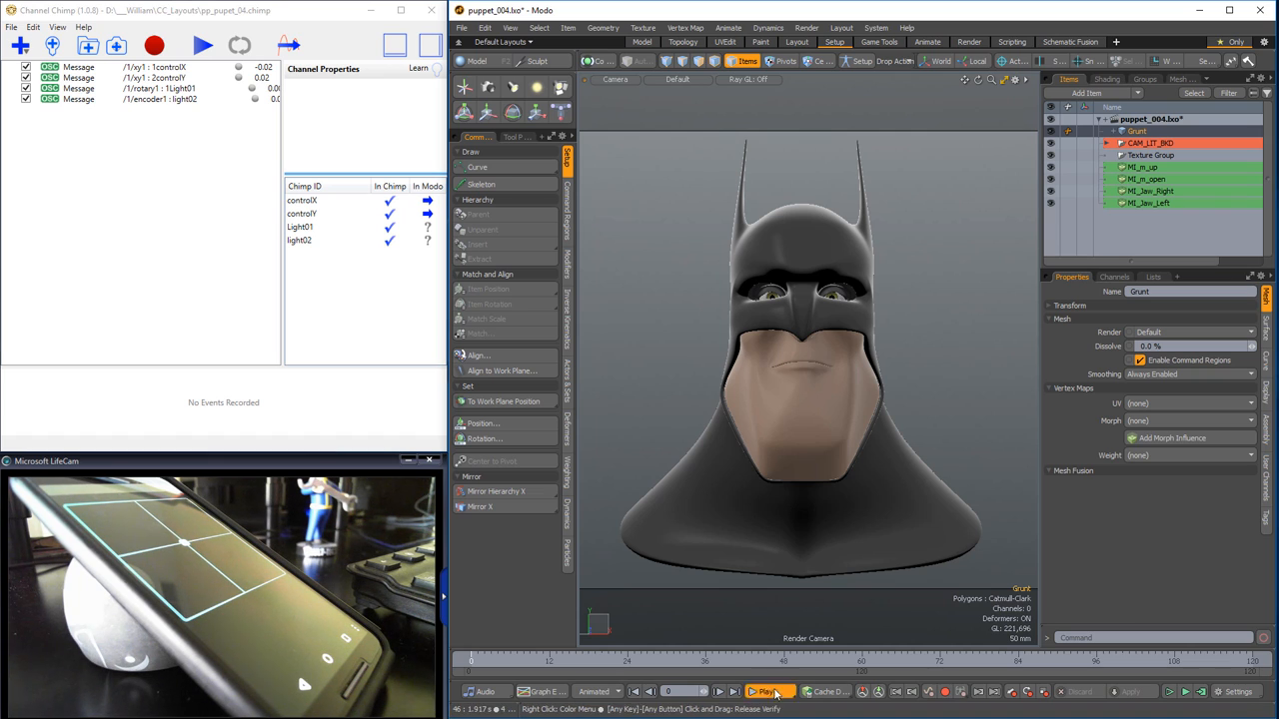
{"action": "left_click", "coordinate": [154, 44]}
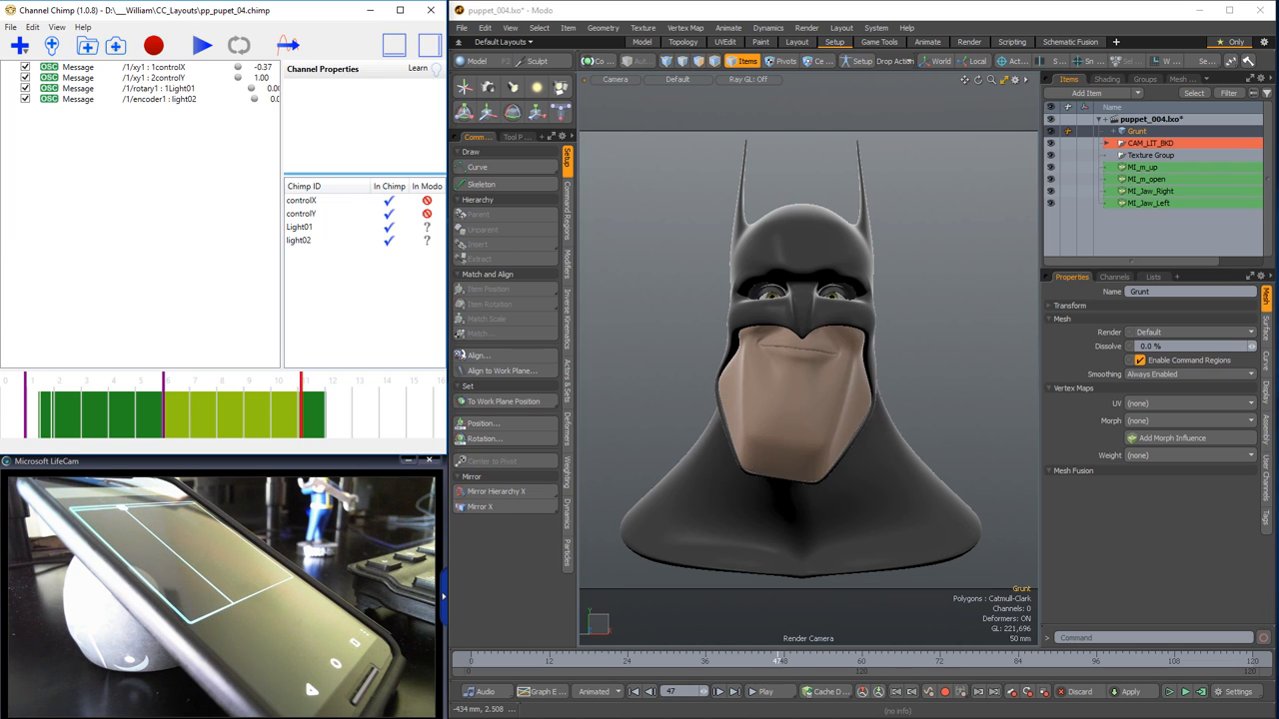
{"action": "left_click", "coordinate": [770, 691]}
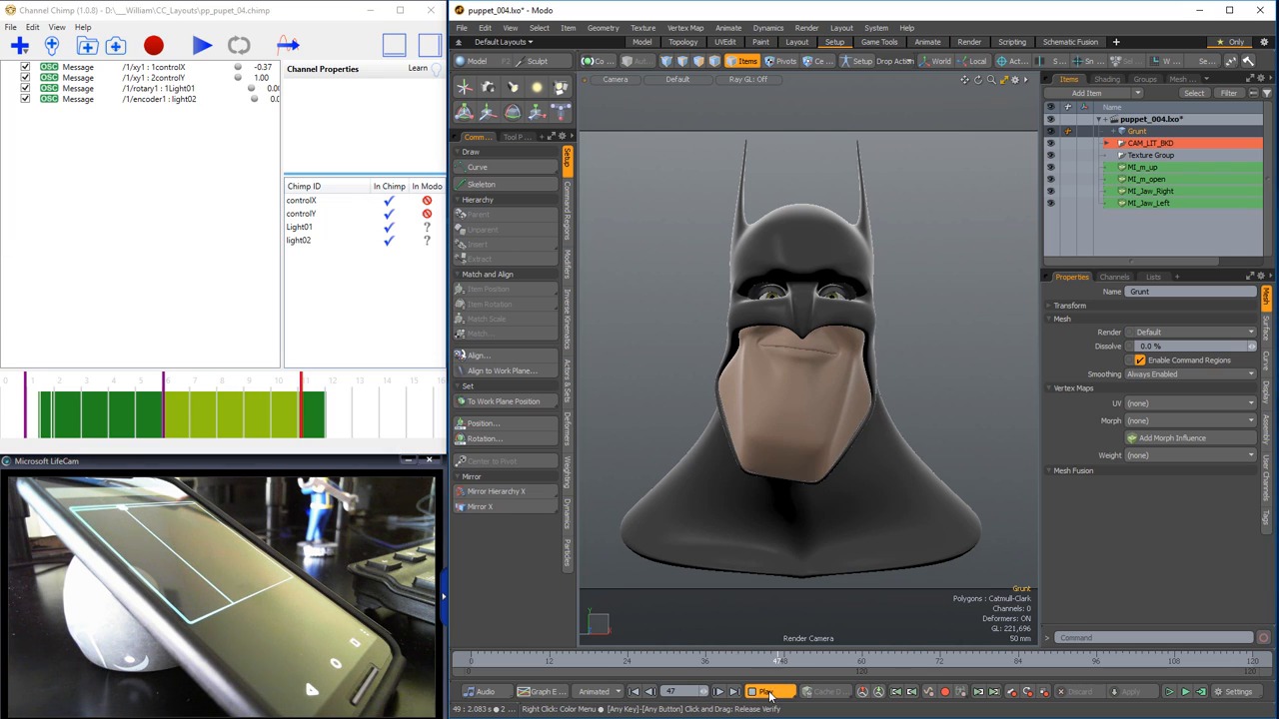
{"action": "left_click", "coordinate": [770, 692]}
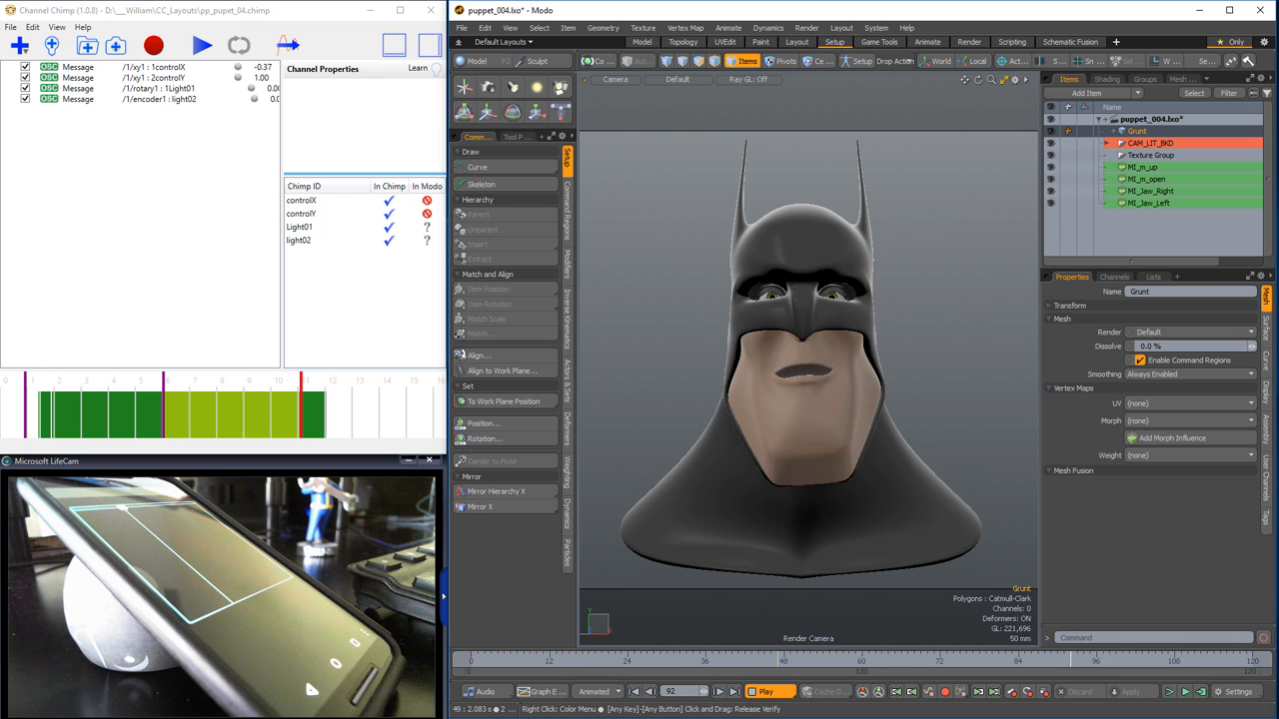